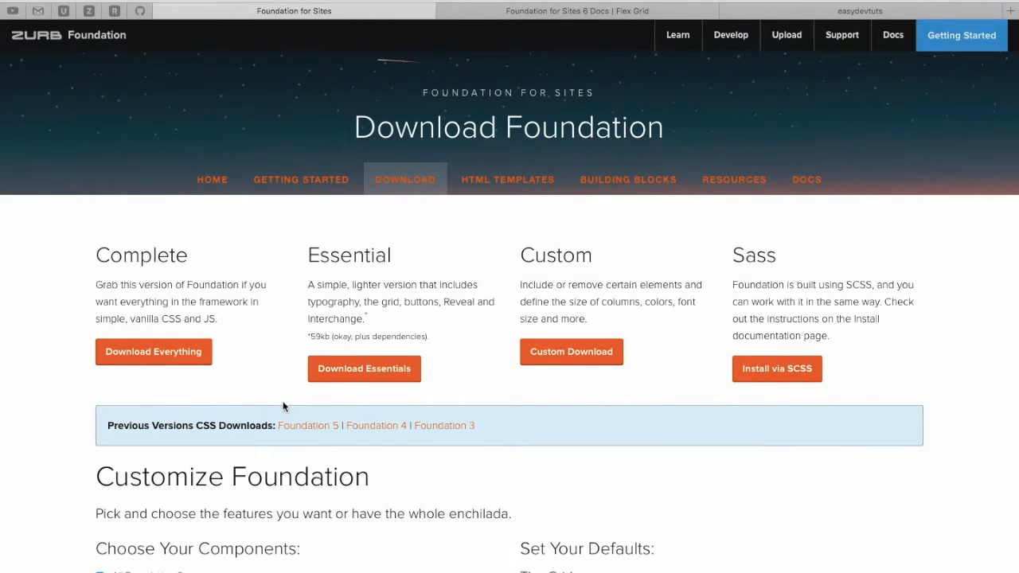
mouse_move(580, 356)
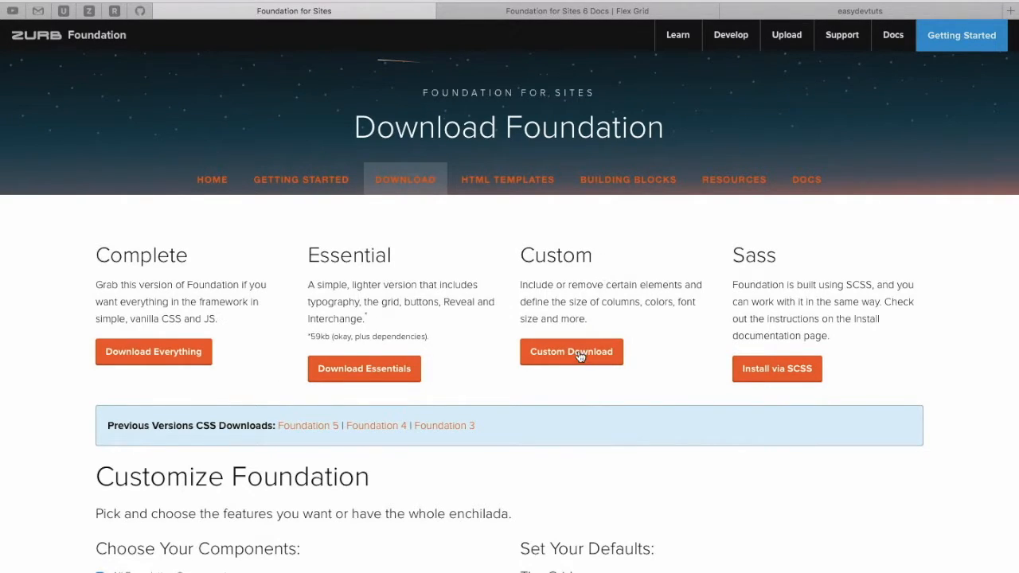
Step: Select Flex Grid instead of the float Grid in the Customize Foundation options
scroll("down", 3)
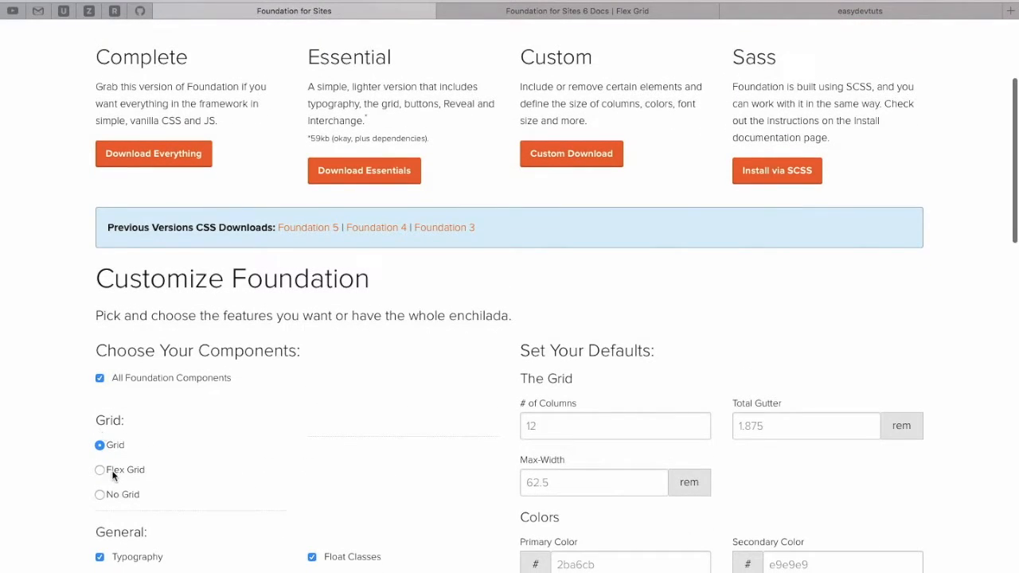
left_click(98, 469)
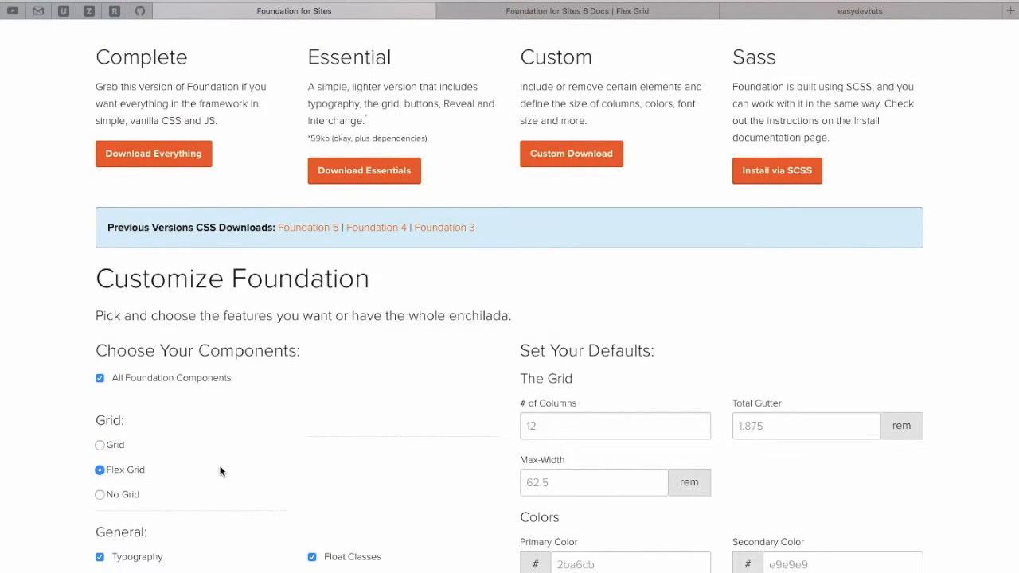
scroll("down", 3)
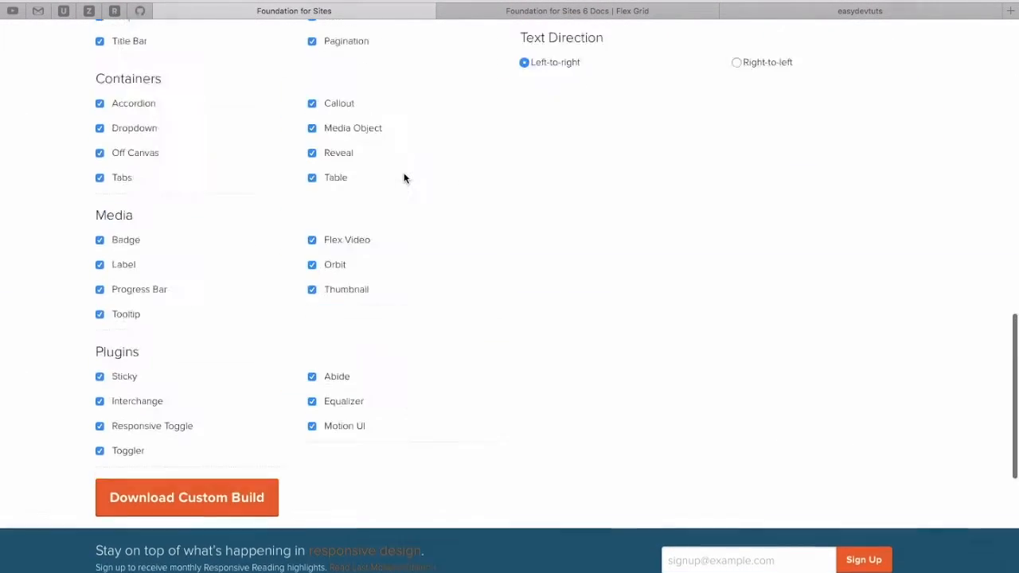
scroll("up", 3)
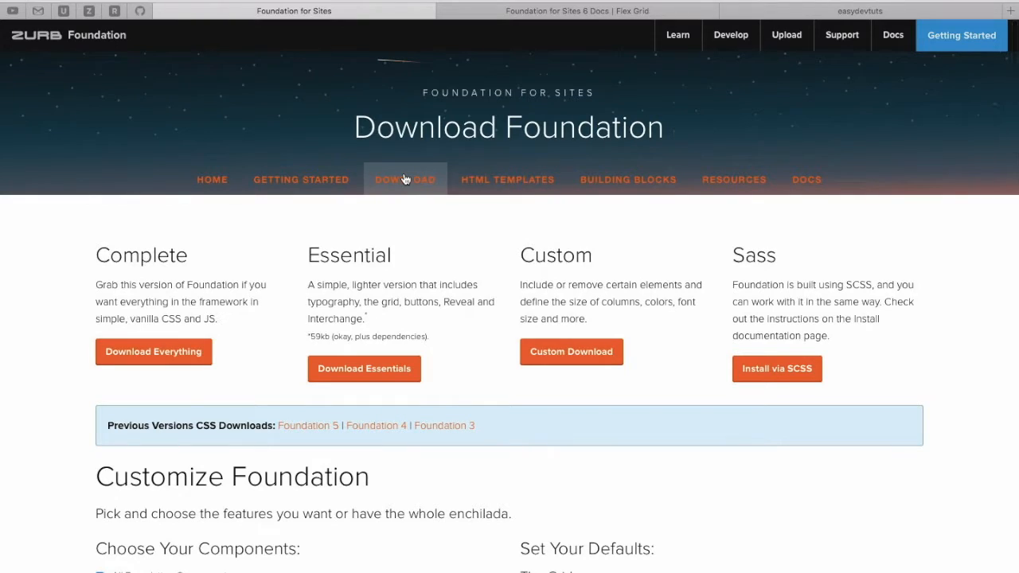
mouse_move(404, 177)
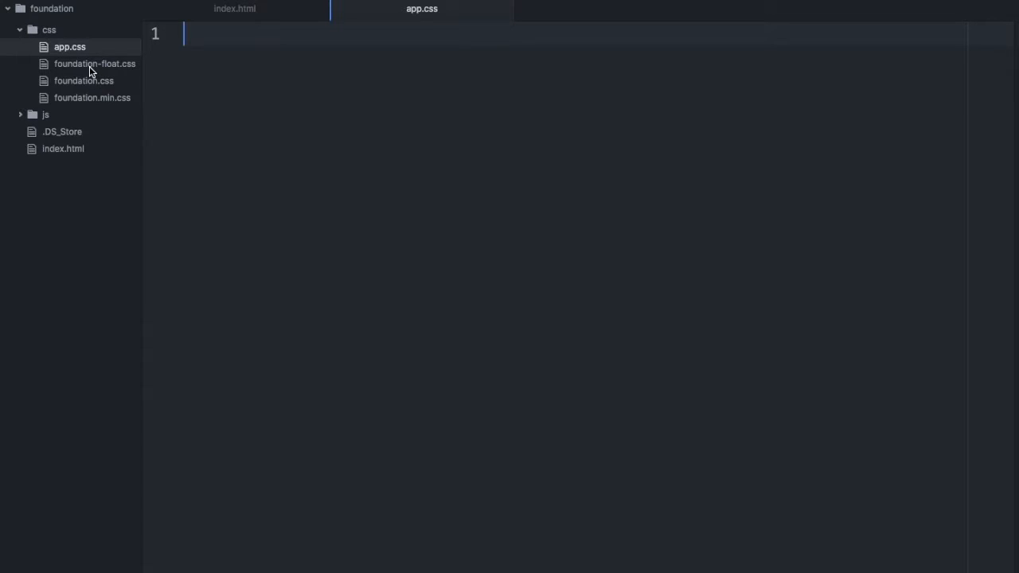
mouse_move(92, 89)
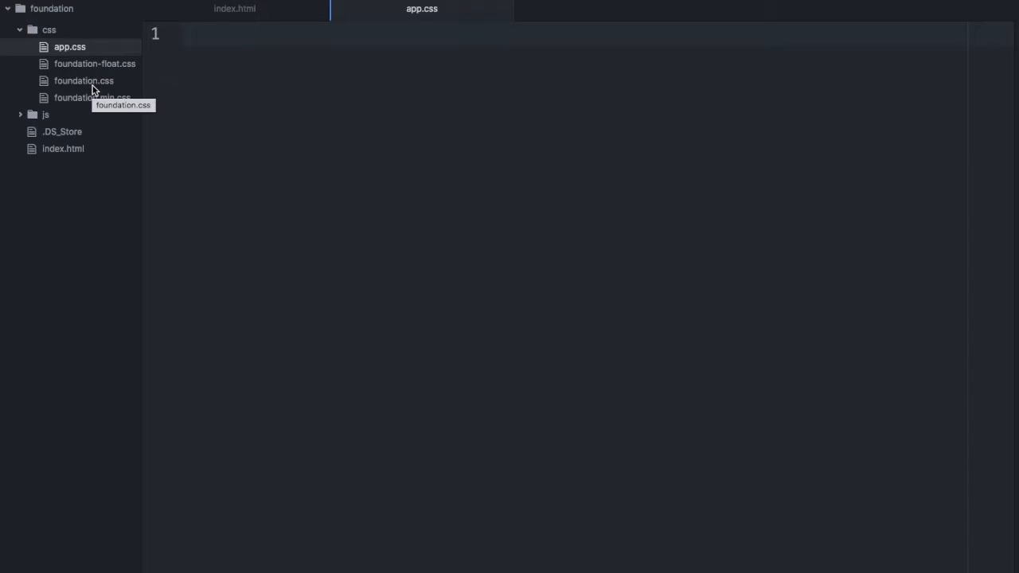
mouse_move(112, 68)
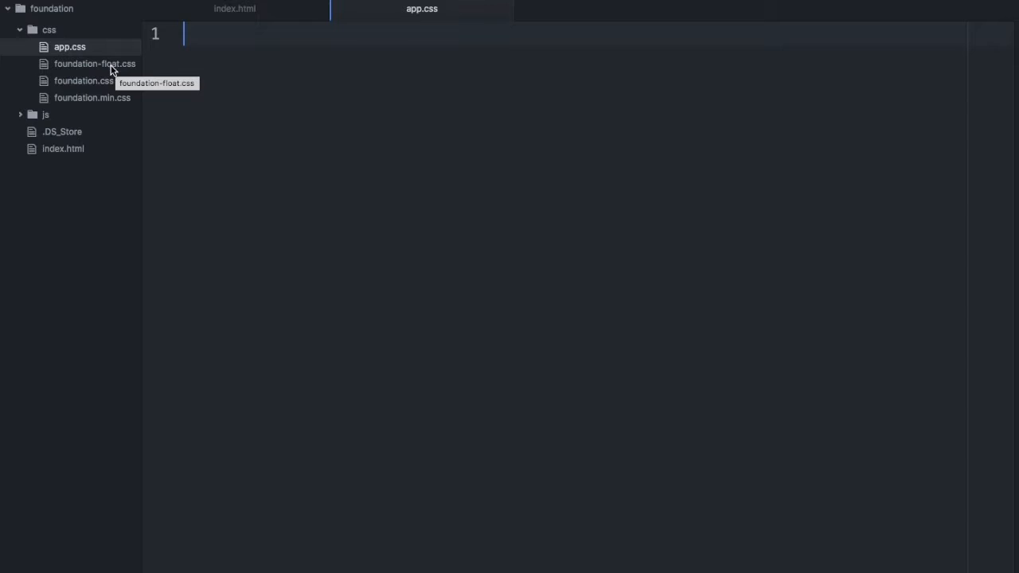
Step: Open css/foundation-float.css in its own tab, then return to index.html
left_click(94, 63)
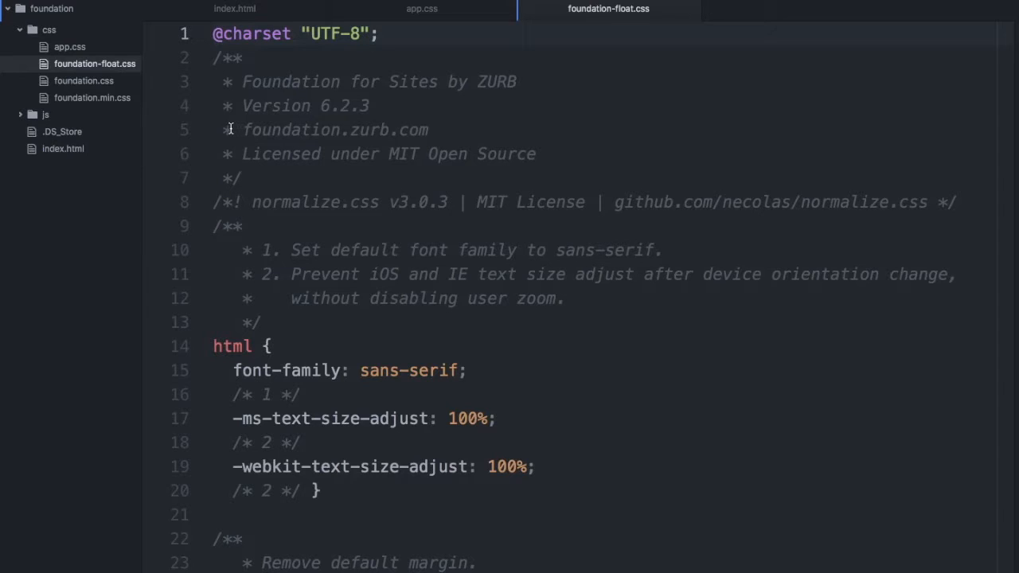
left_click(274, 33)
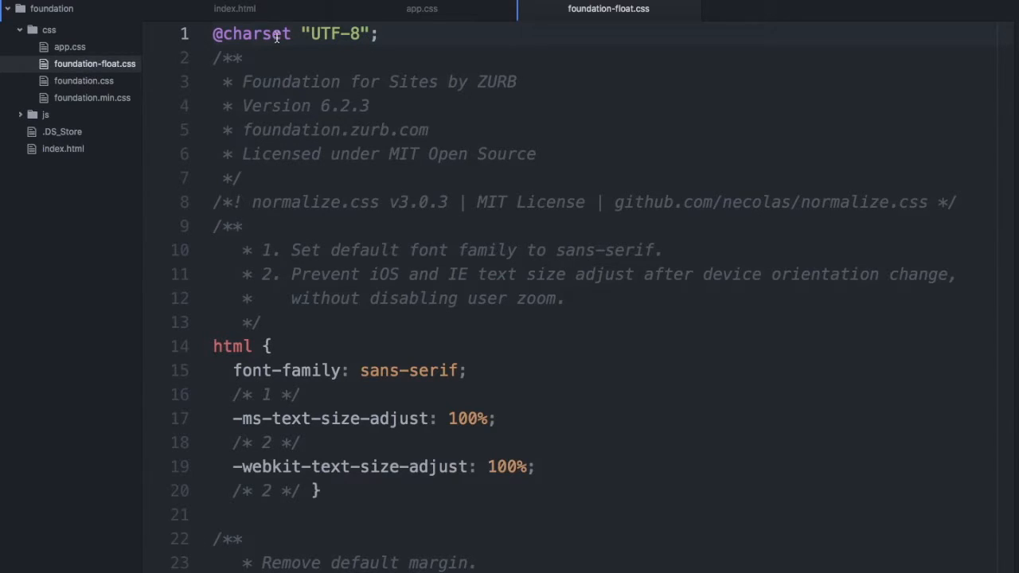
left_click(234, 9)
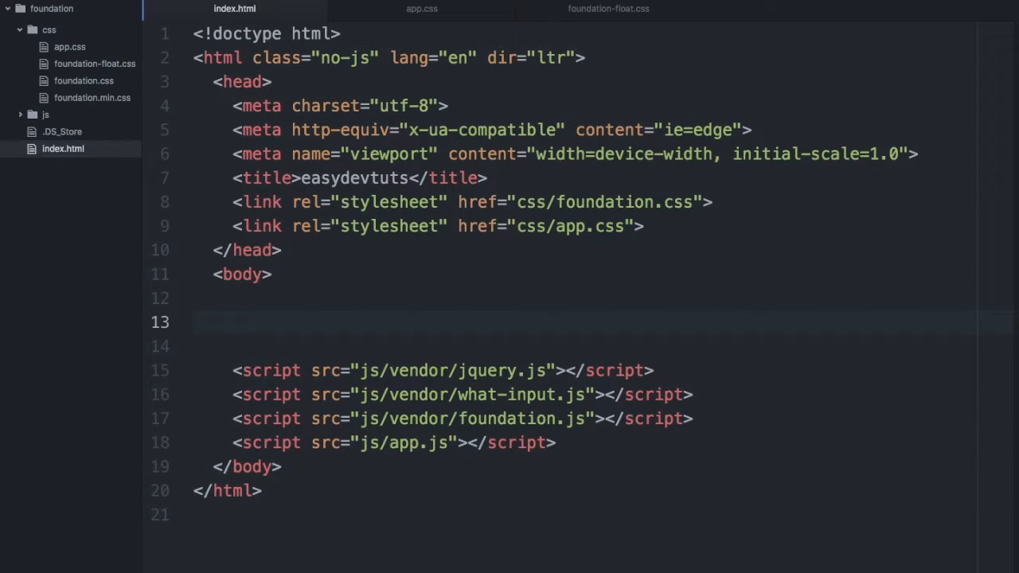
Step: Add a row div in index.html with a columns small-3 child div
type("<div class=\"row\"></div>")
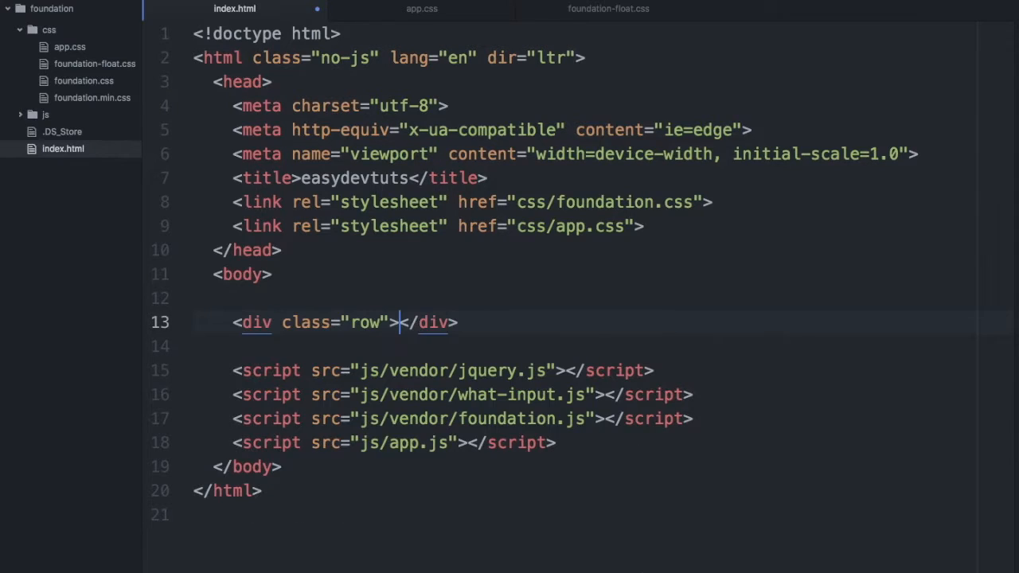
key("Enter")
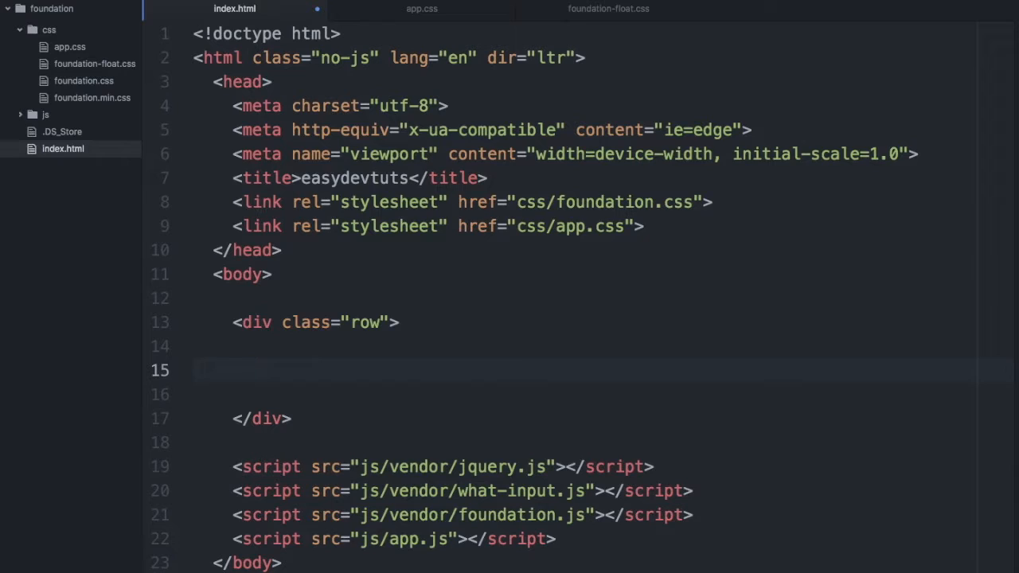
type(".columns\">")
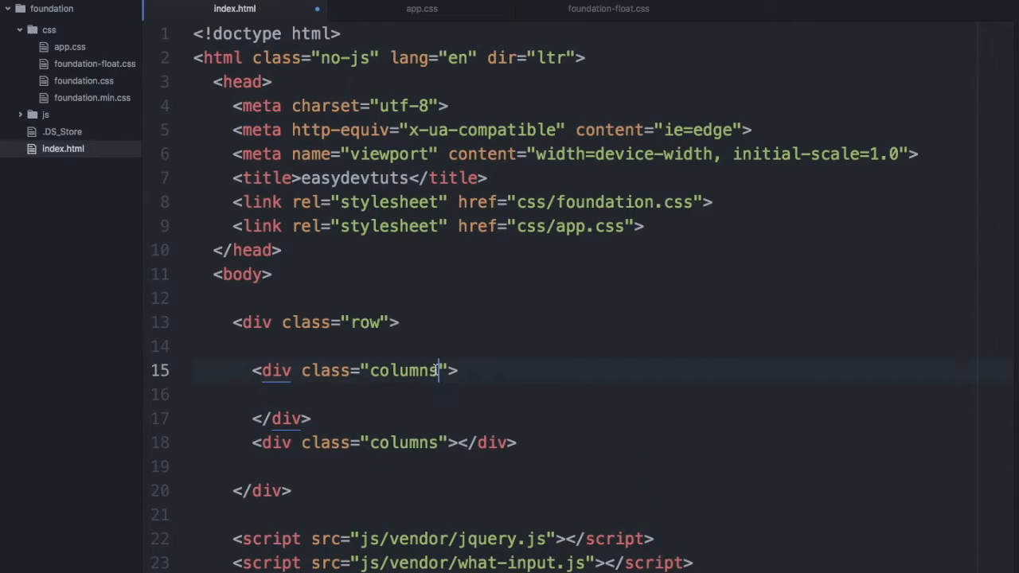
type("small-3")
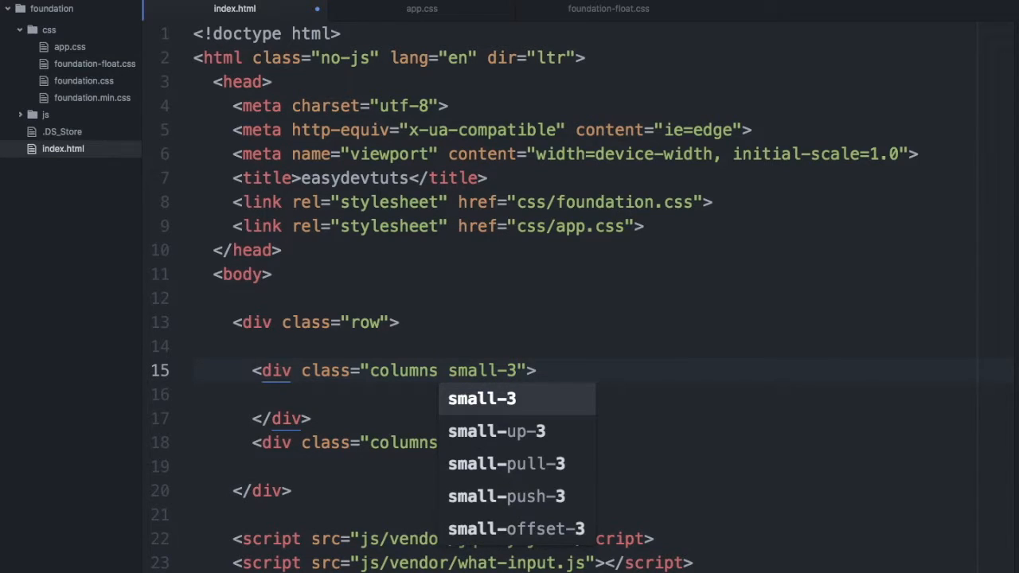
Step: Glance at the empty app.css, then add the small-9 column and an <h1>small-3</h1> heading
left_click(420, 9)
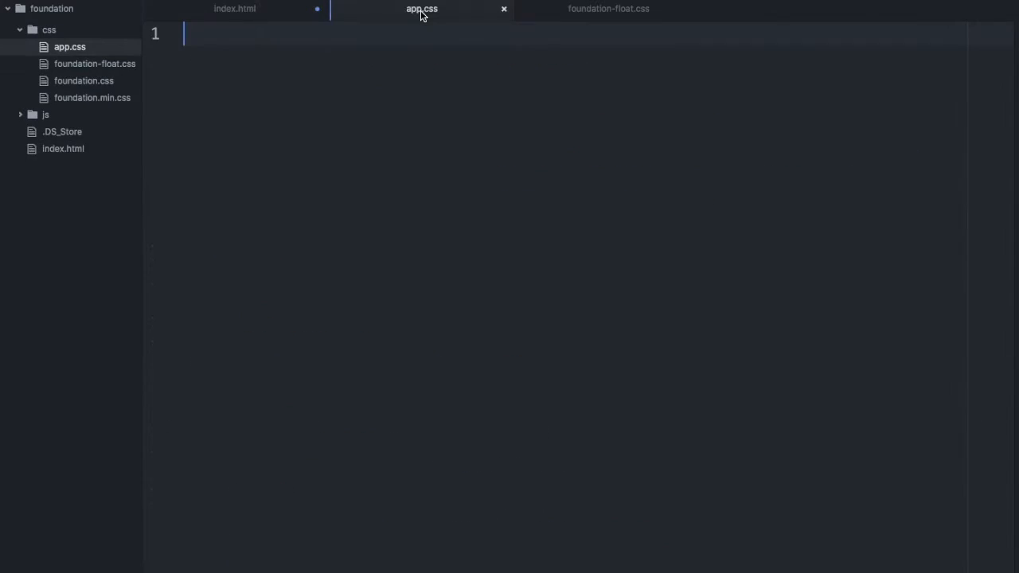
left_click(234, 9)
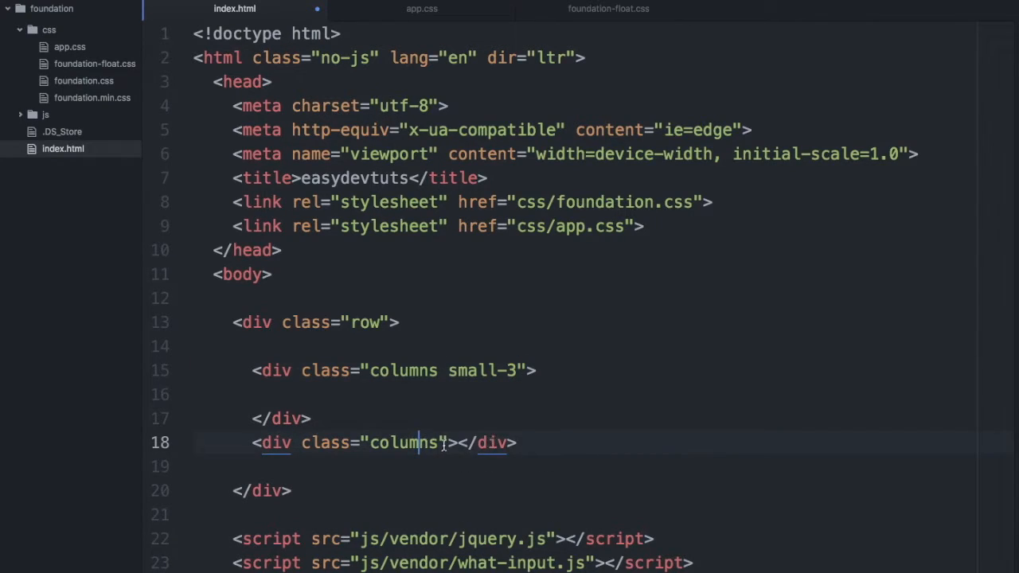
type("small-9")
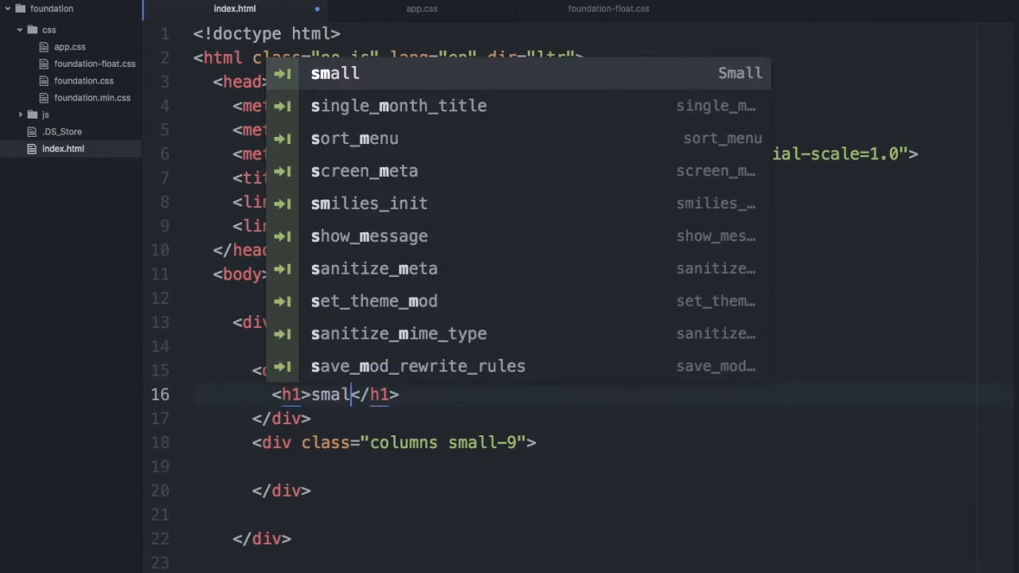
type("-3")
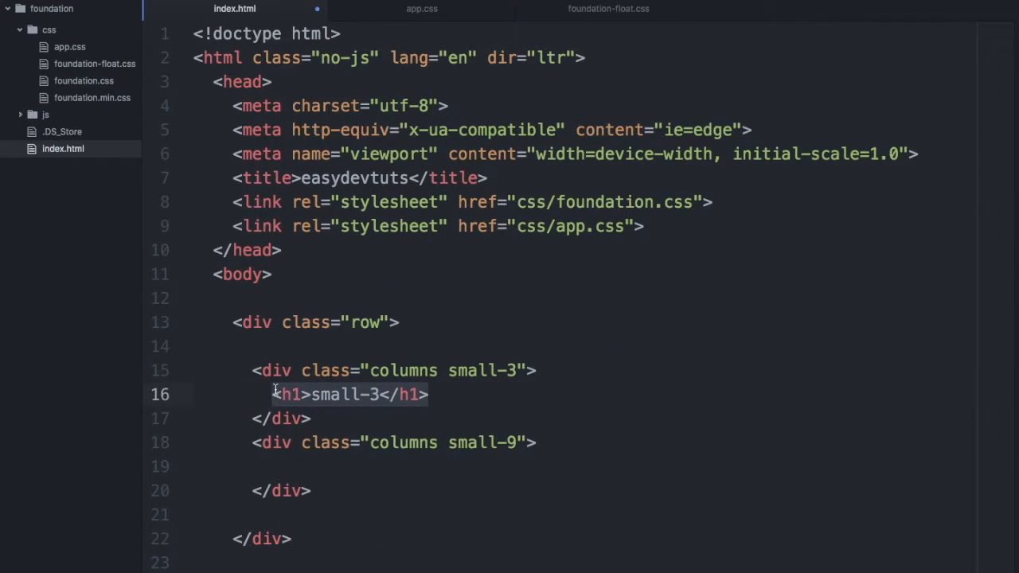
type("<h1>small-3</h1>")
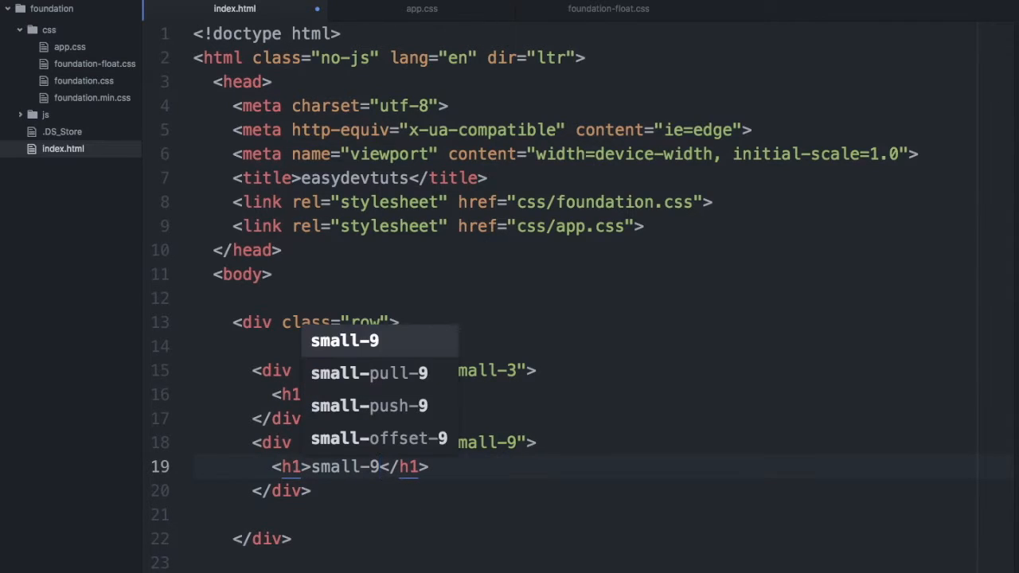
Step: In app.css, give .columns a gray background and white text
left_click(424, 9)
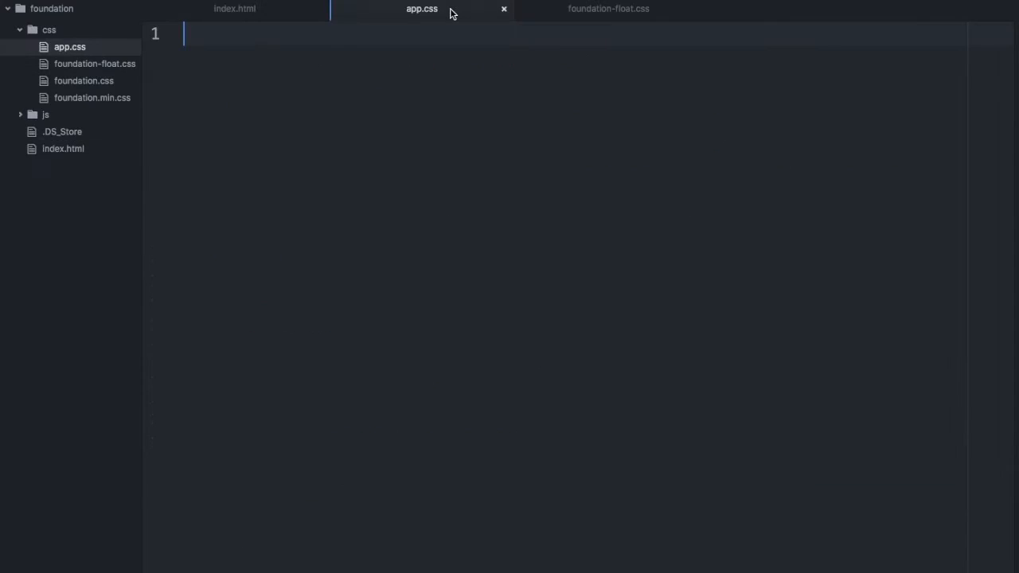
type(".columns{")
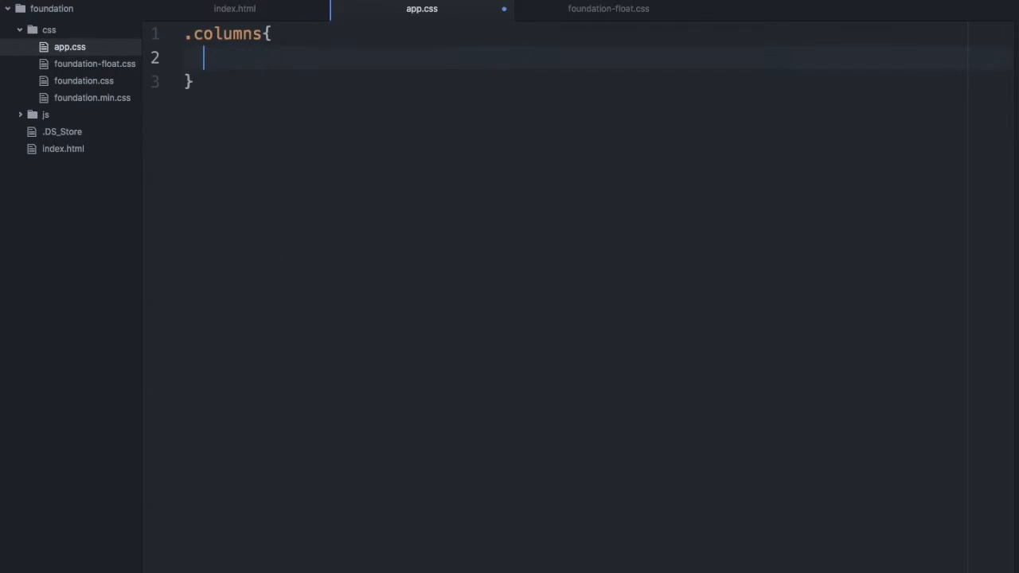
type("background-color:")
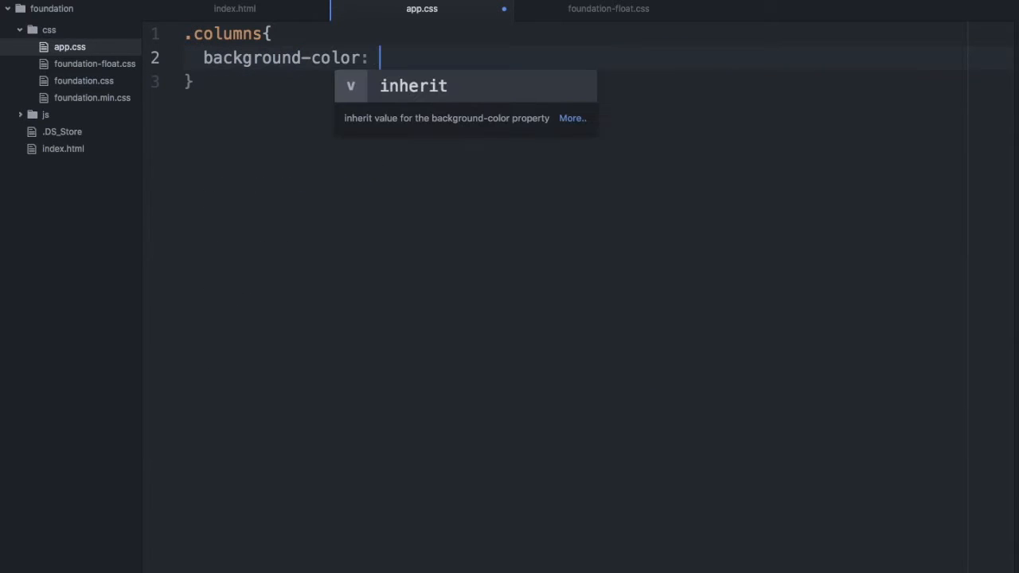
type("gray;")
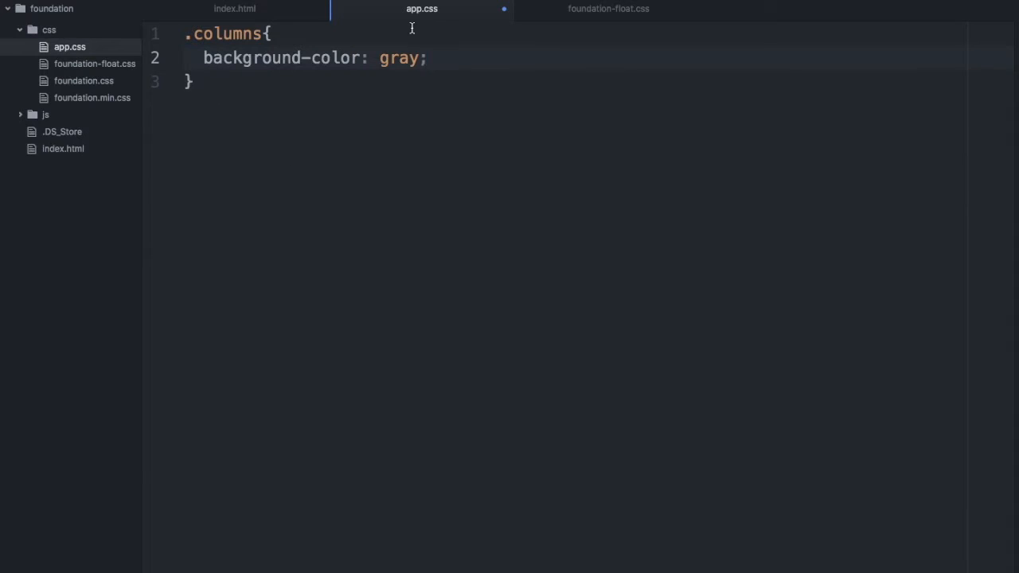
type("color: w")
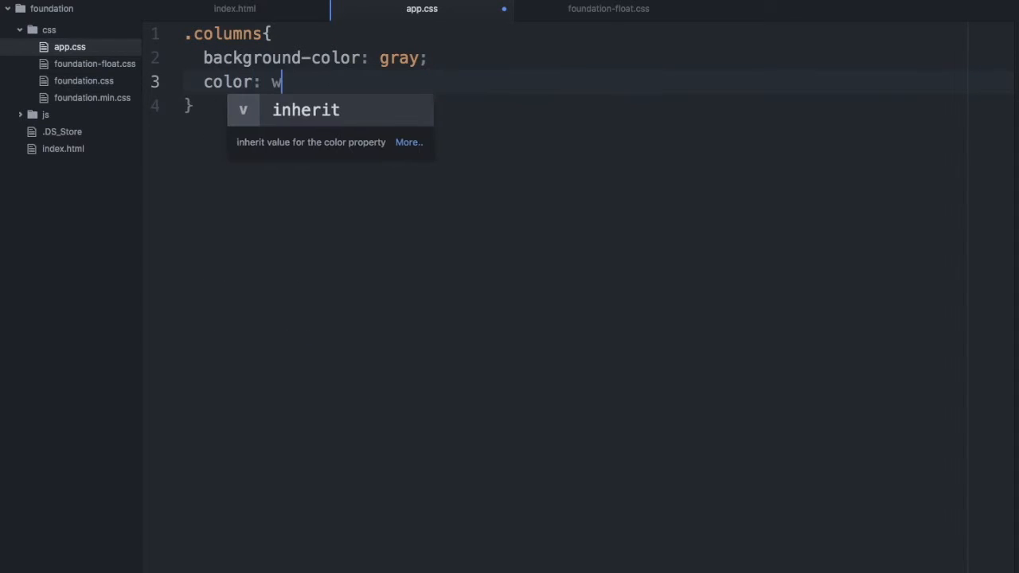
type("hite;")
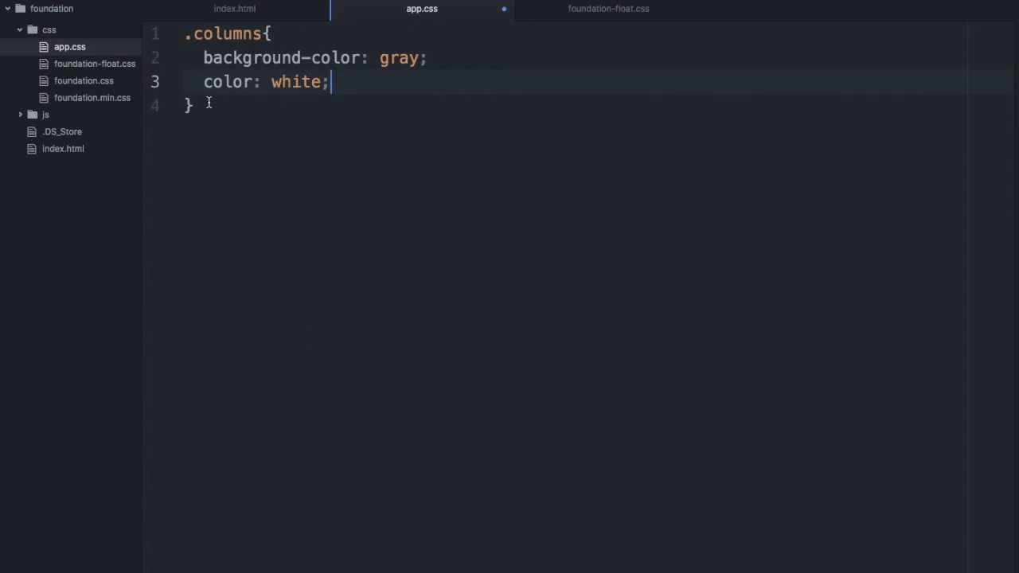
left_click(194, 104)
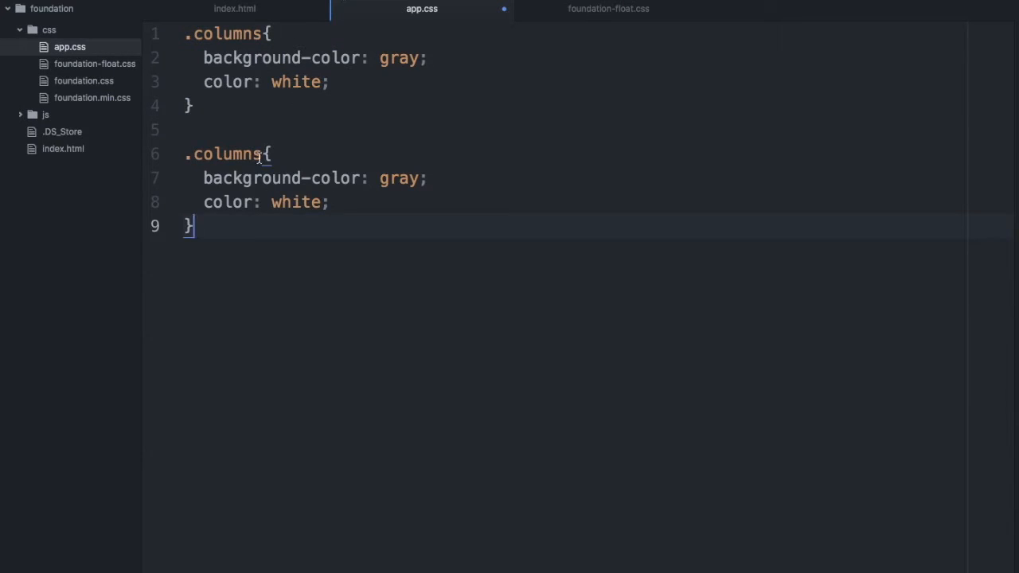
Step: Add a .small-3 rule with a red background, then check the page in Safari
type("small{")
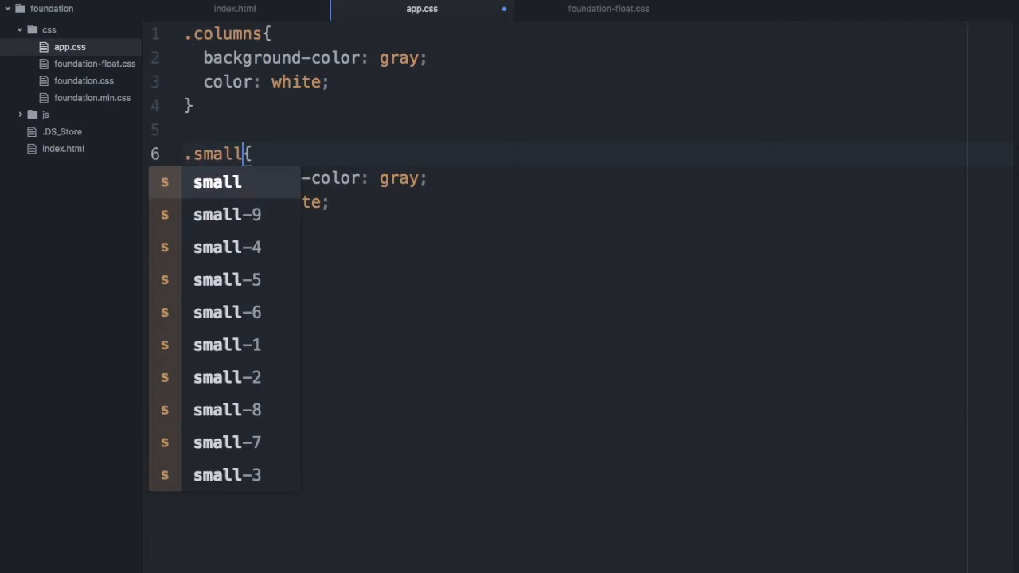
type("-3")
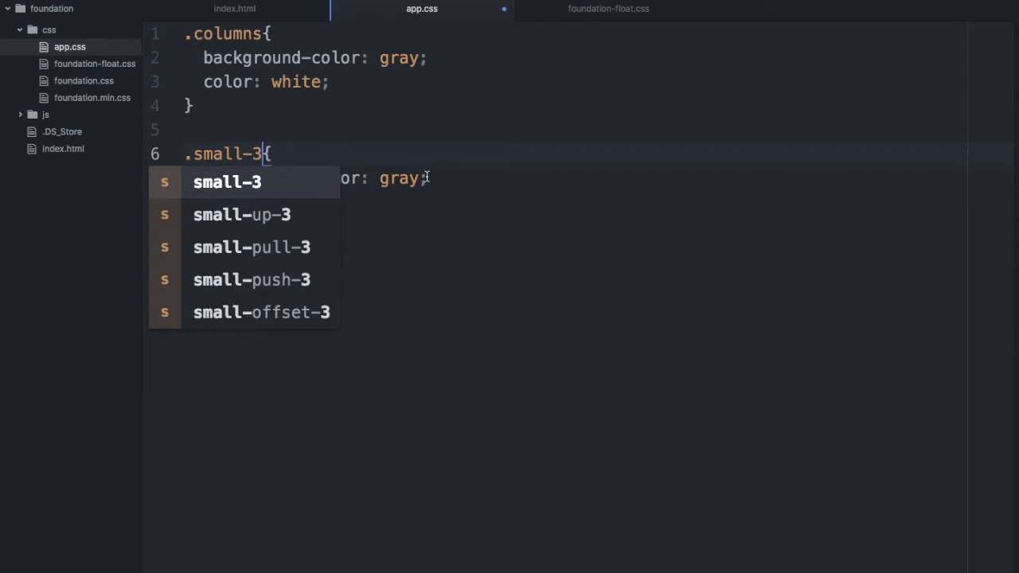
type("background-color: red;")
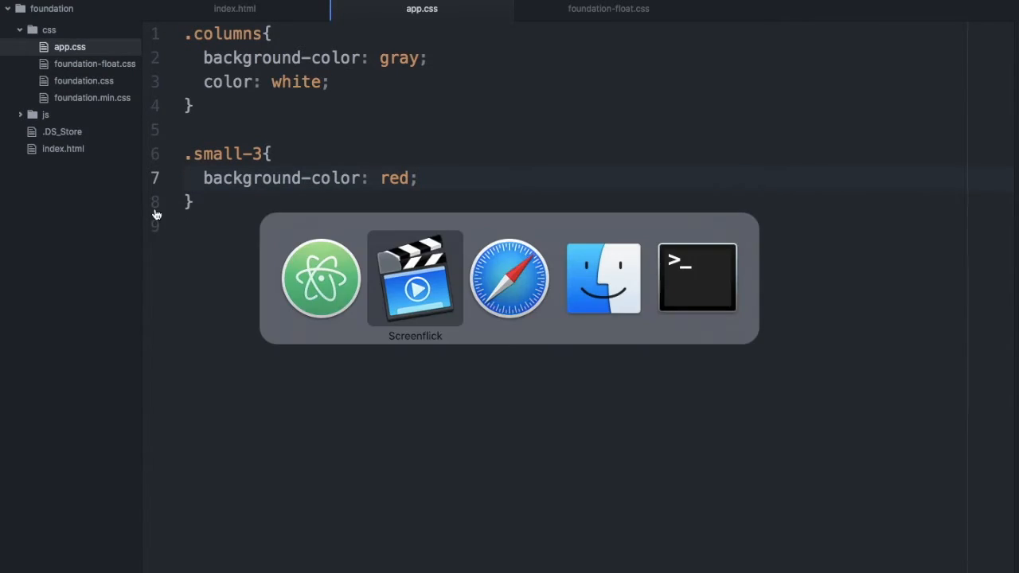
left_click(511, 278)
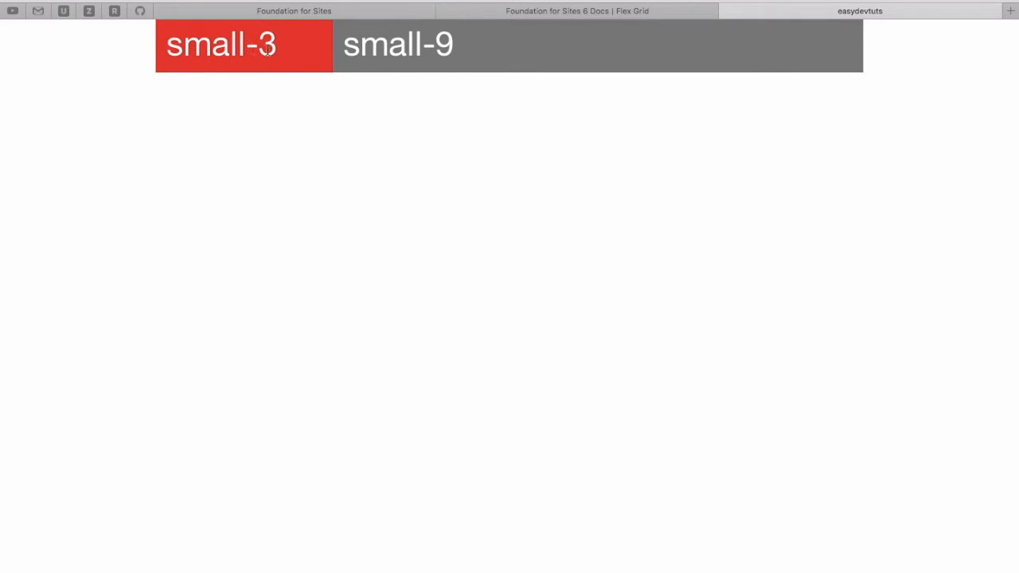
mouse_move(488, 51)
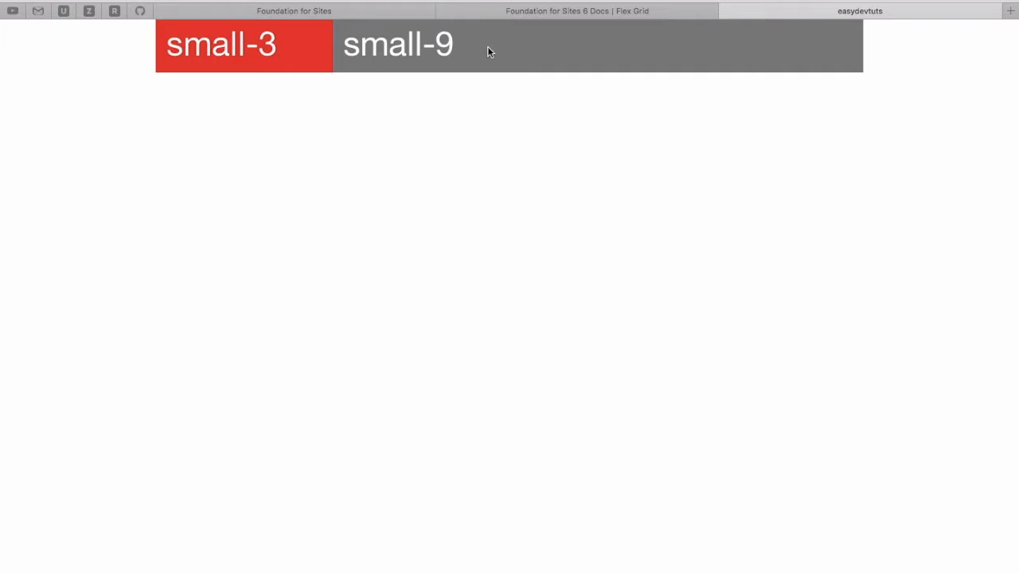
mouse_move(526, 58)
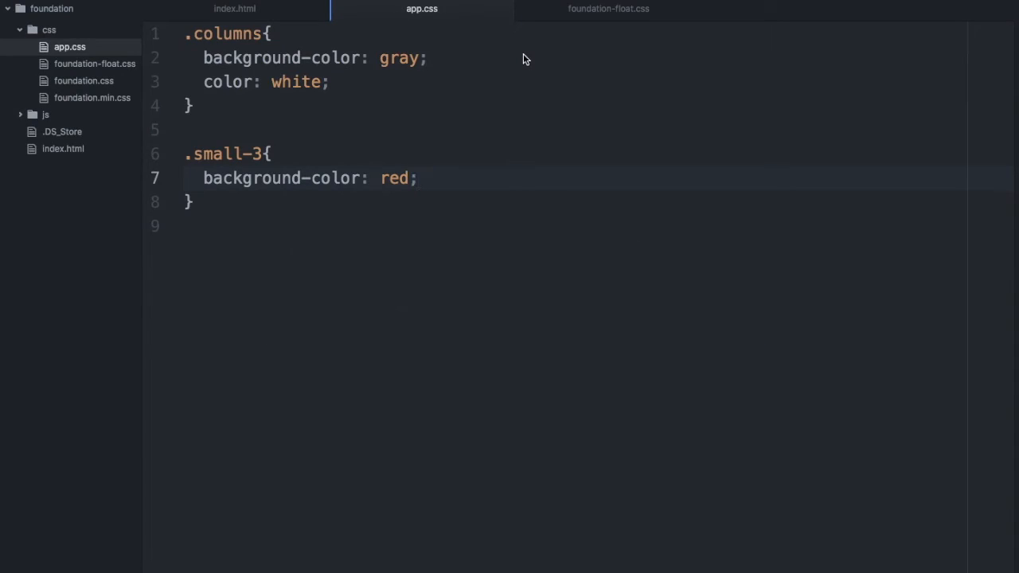
Step: Delete small-9 from the second column div, keeping columns small-3 on the first
left_click(234, 8)
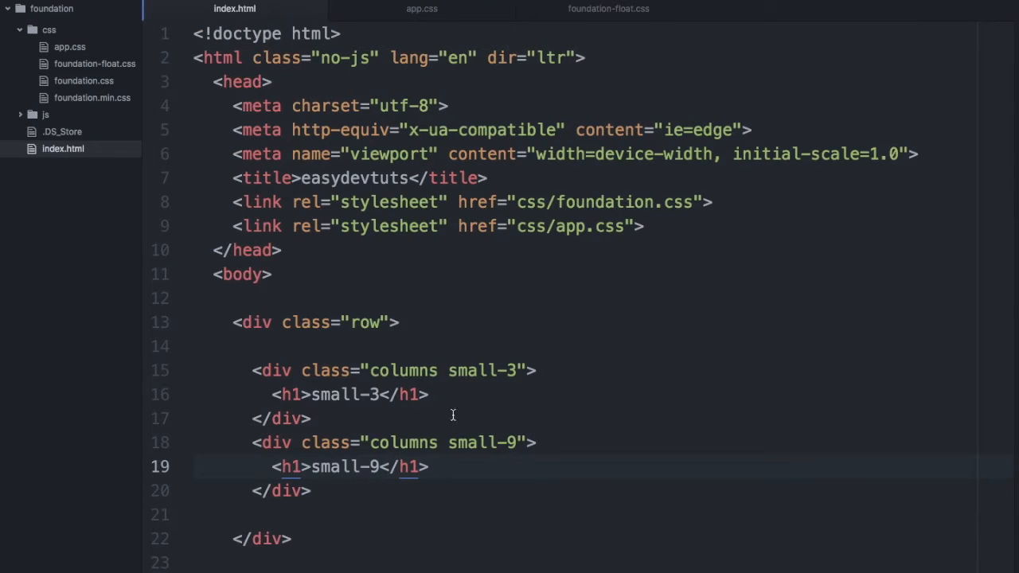
double_click(480, 442)
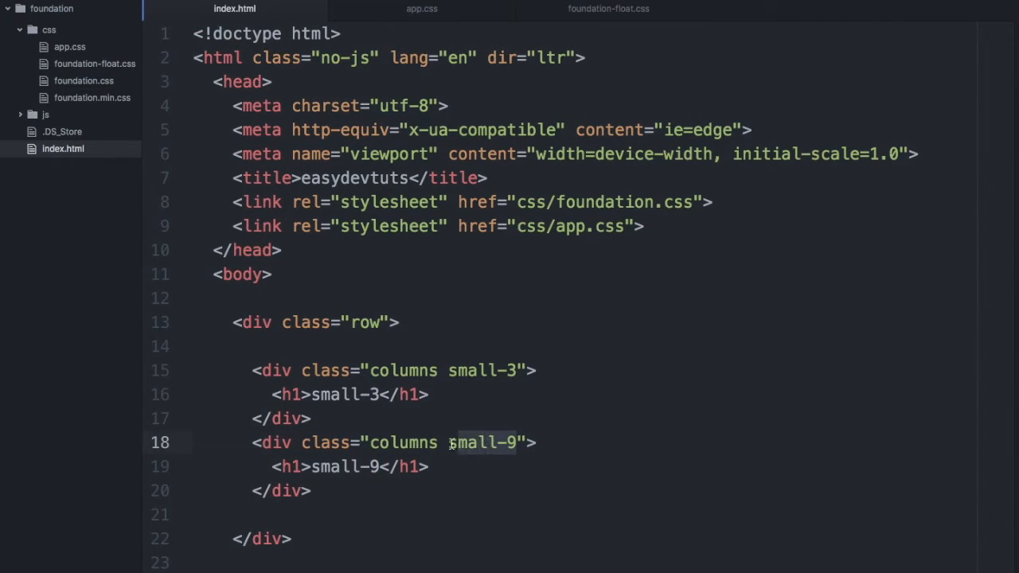
key("Backspace")
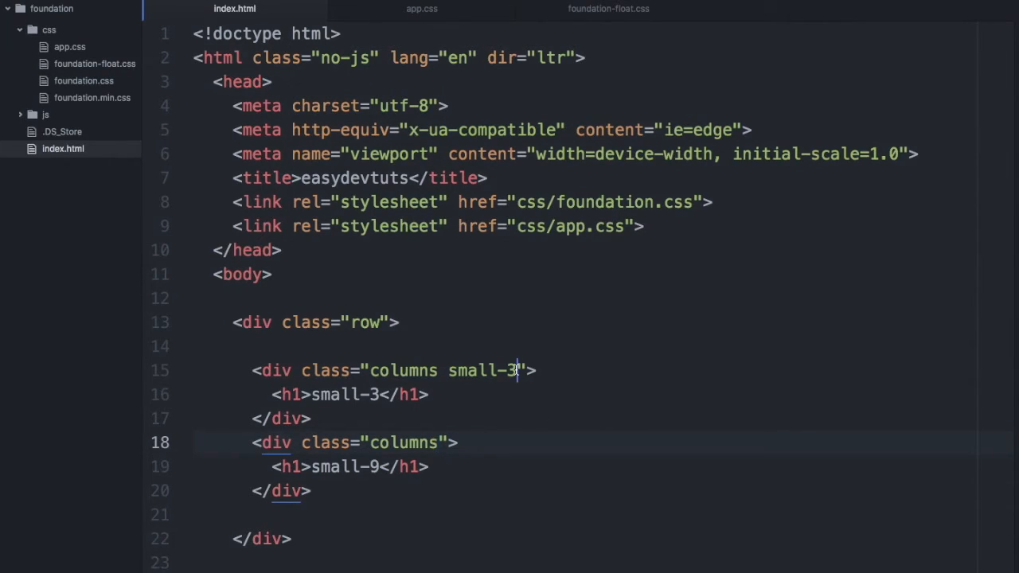
key("Backspace")
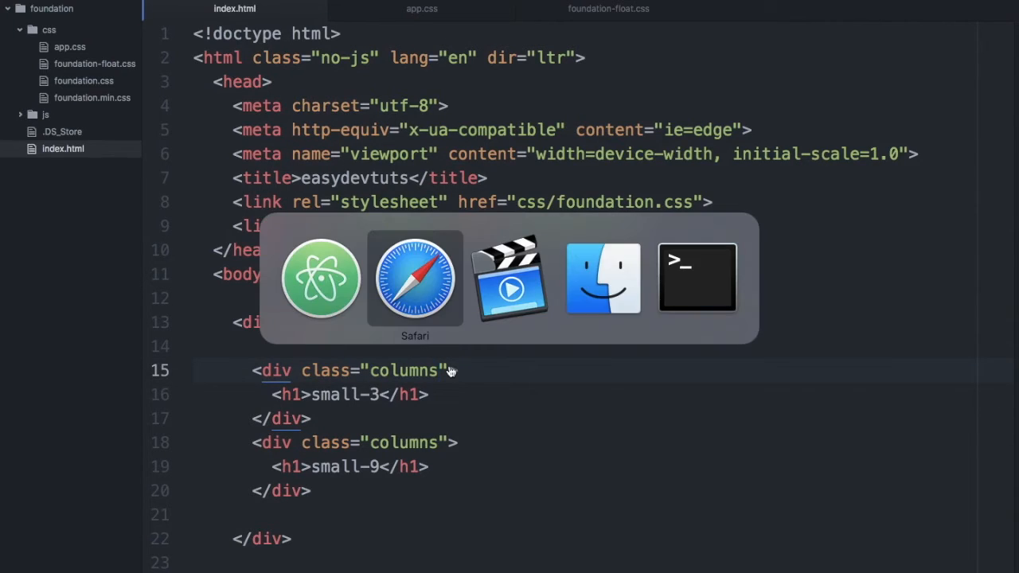
left_click(415, 278)
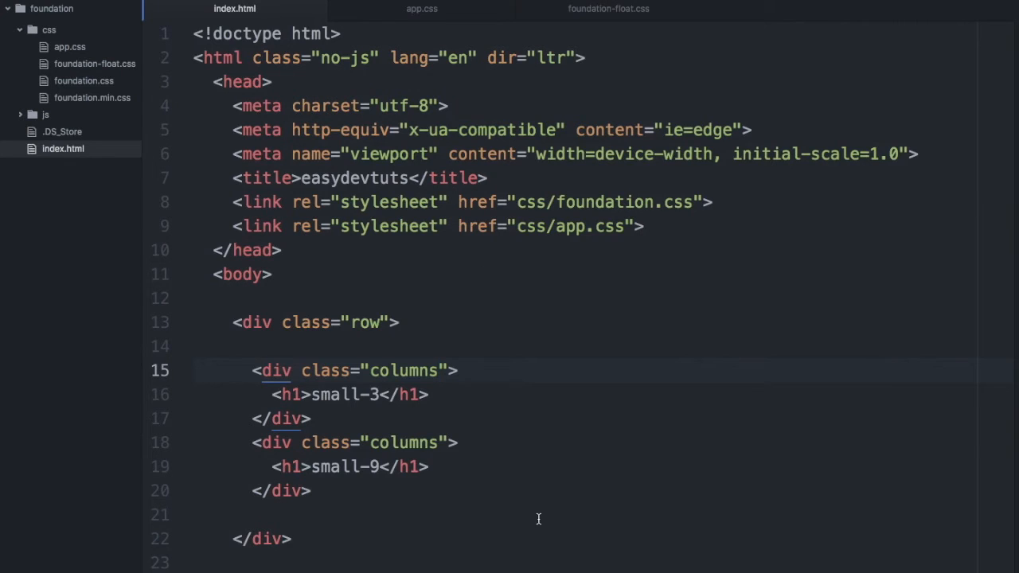
type("small-3")
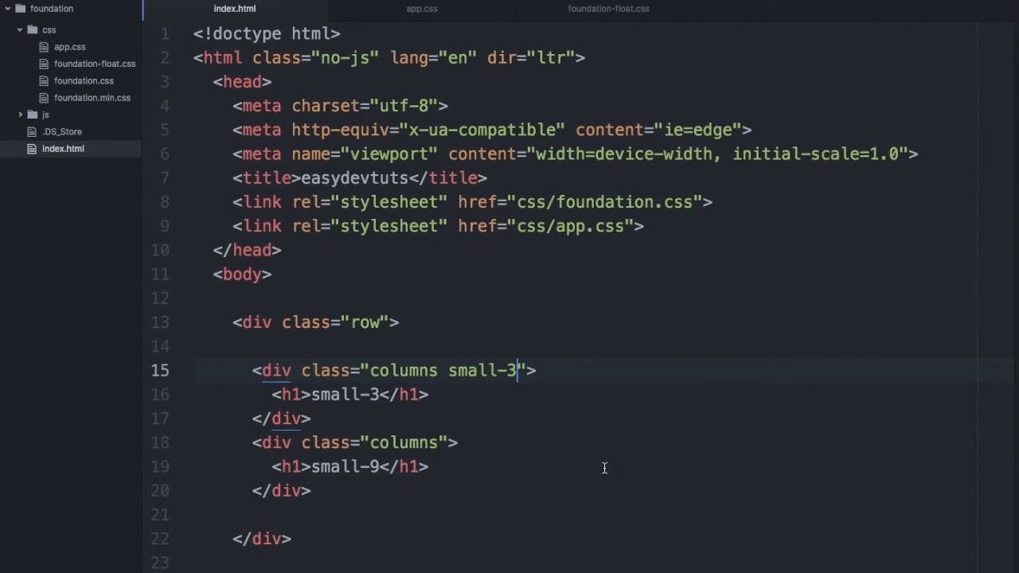
key("Cmd+Tab")
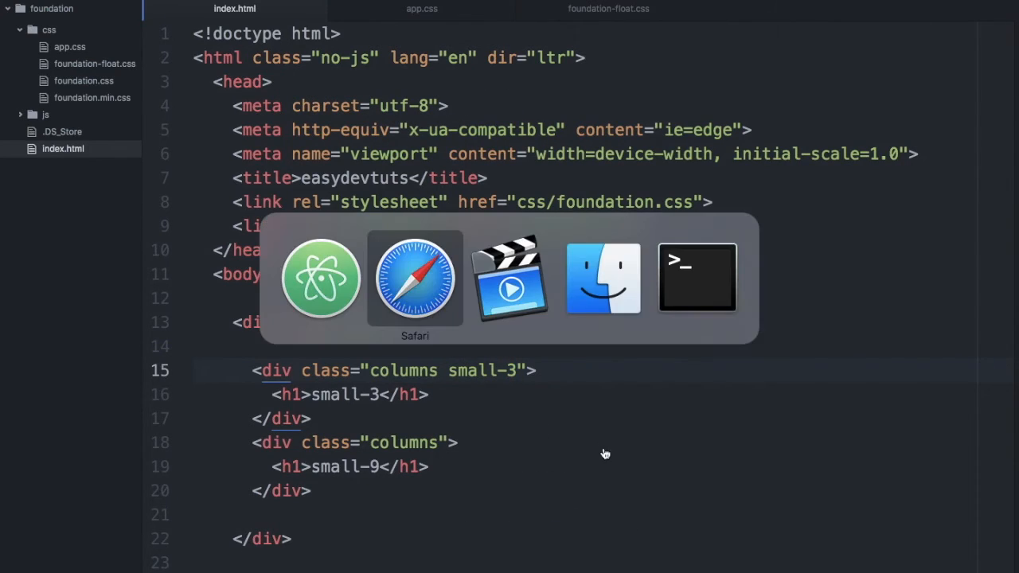
Step: Reload Safari to see the red small-3 column beside the auto-width gray column
left_click(415, 279)
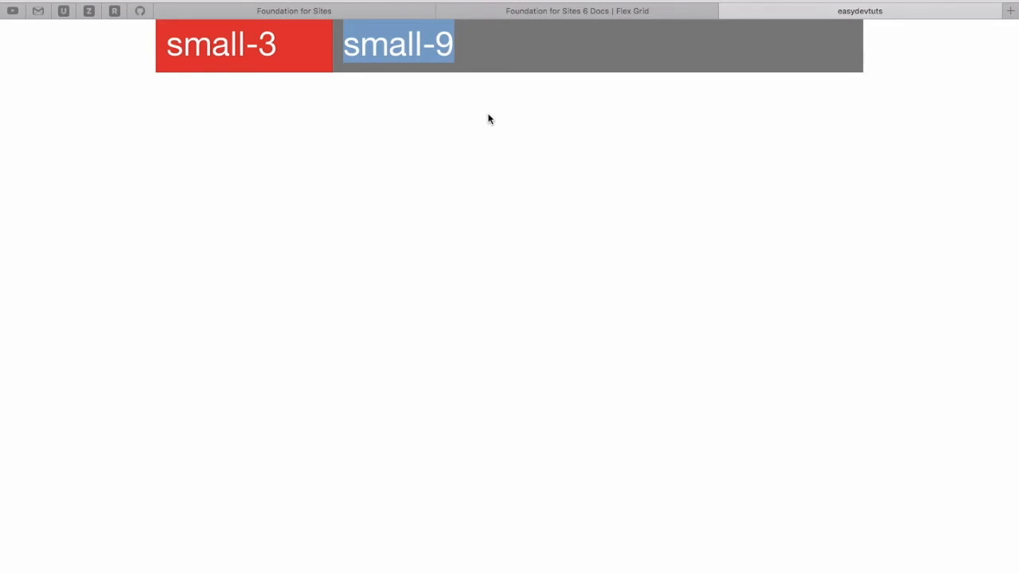
mouse_move(792, 80)
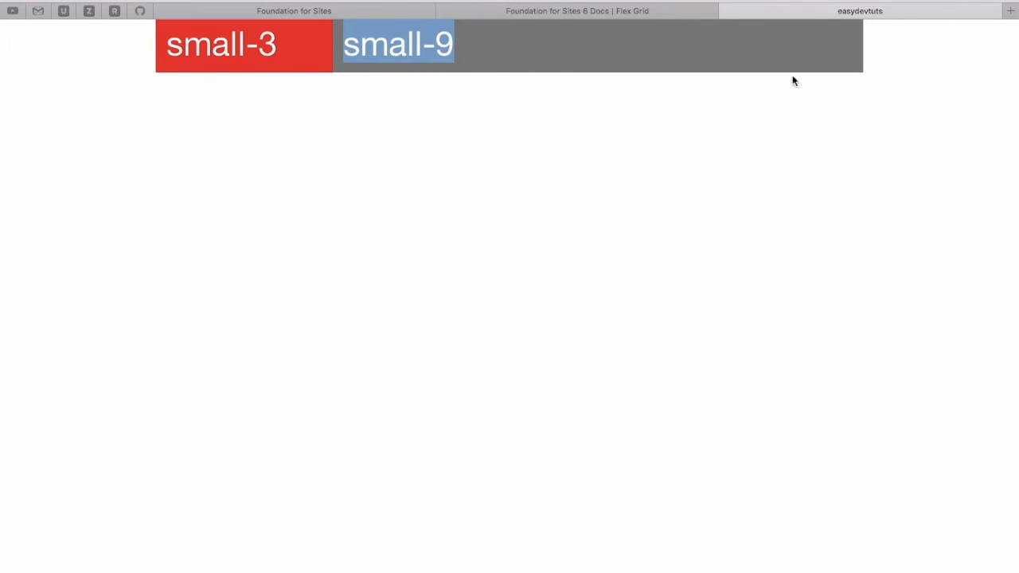
left_click(197, 49)
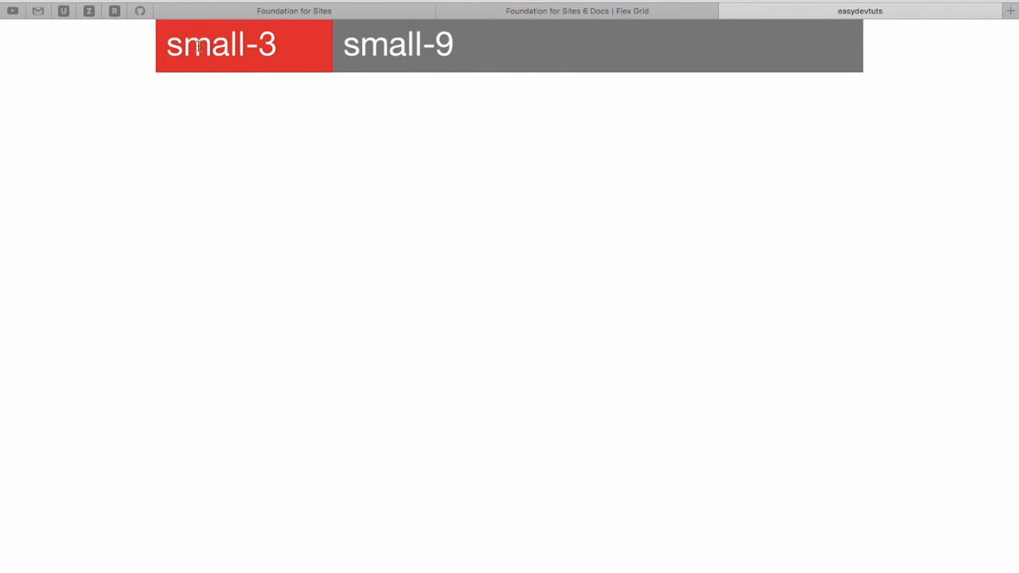
mouse_move(326, 175)
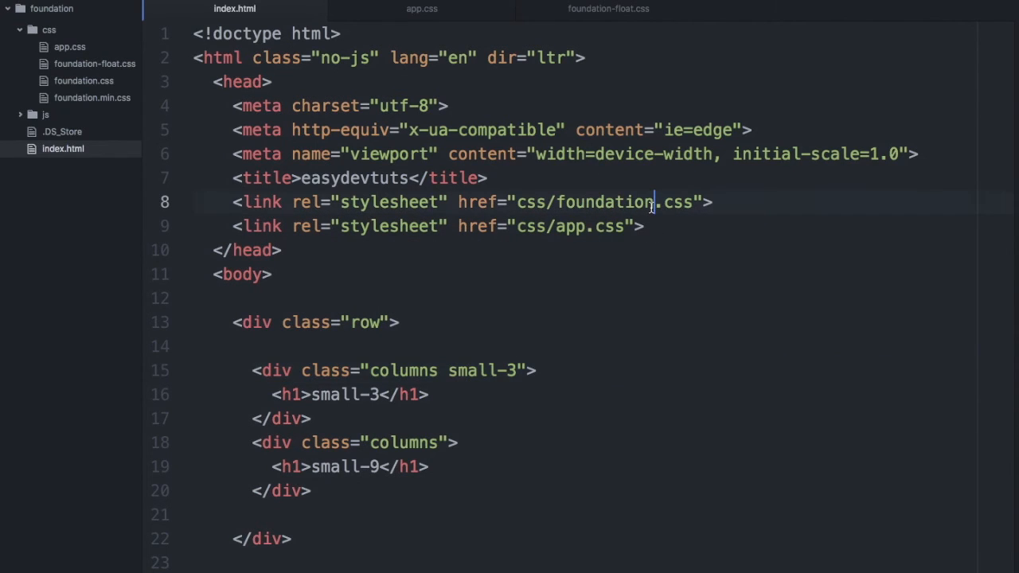
Step: Link css/foundation-float.css and add small-9 back to the second column's class
type("-float")
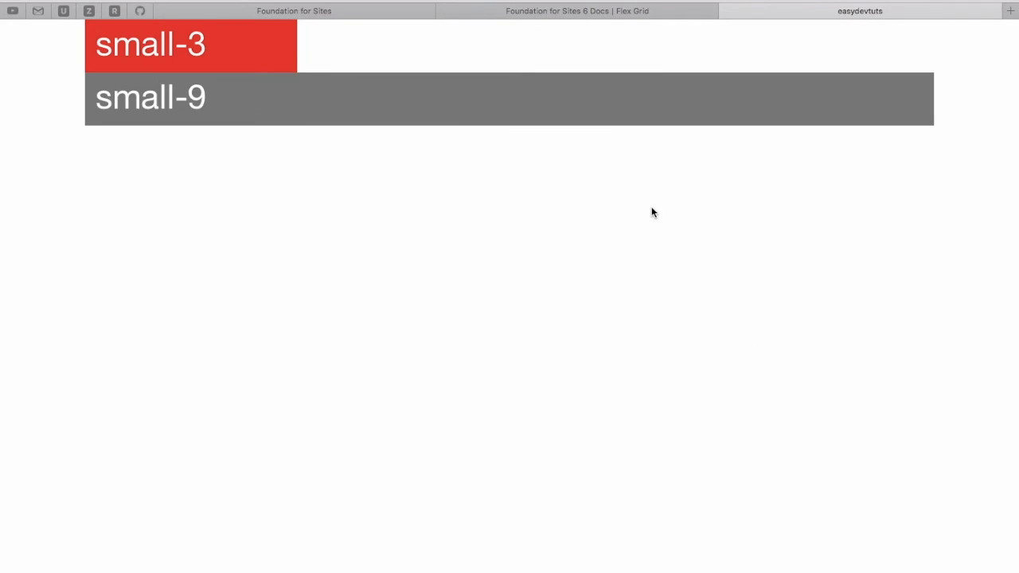
mouse_move(220, 112)
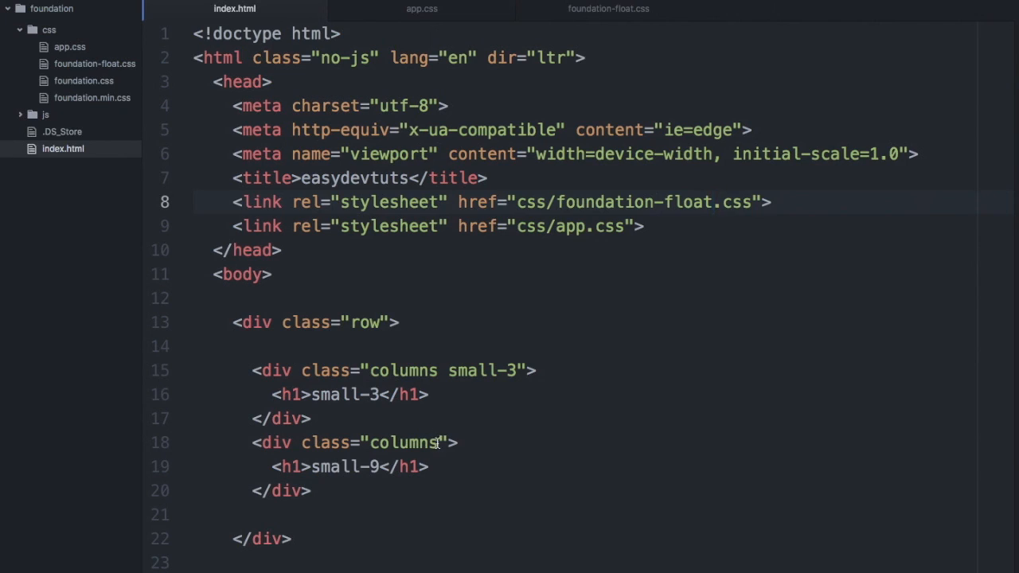
type("small-9")
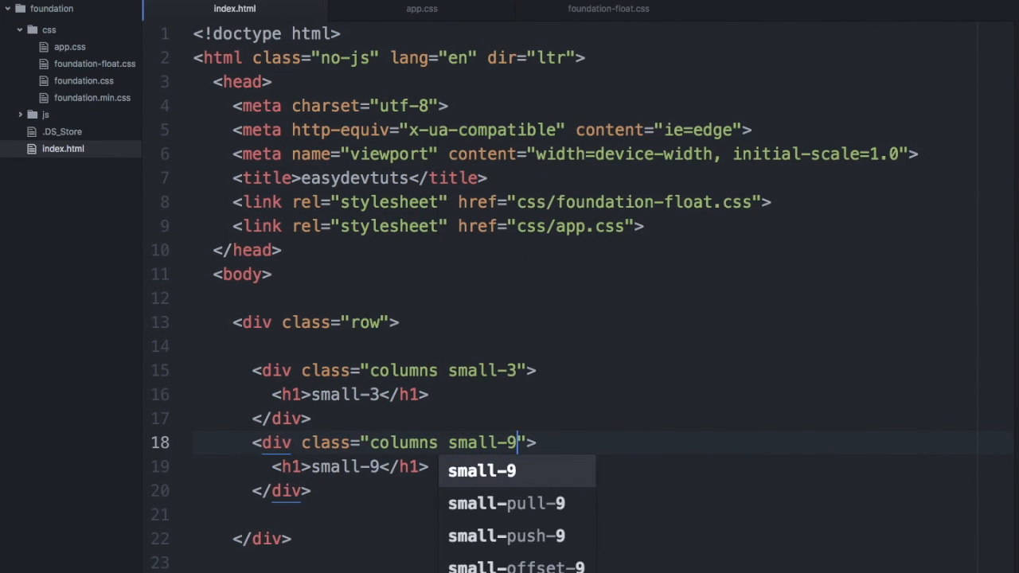